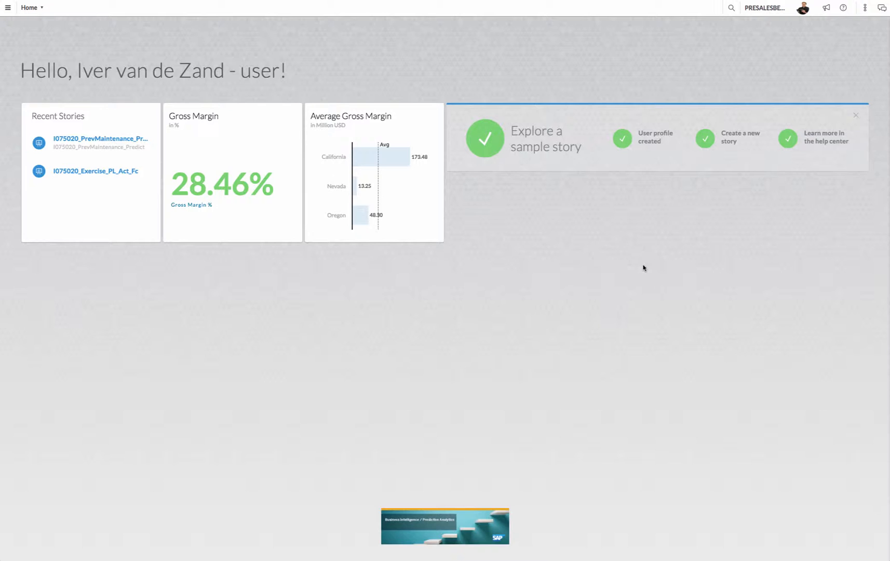
mouse_move(652, 267)
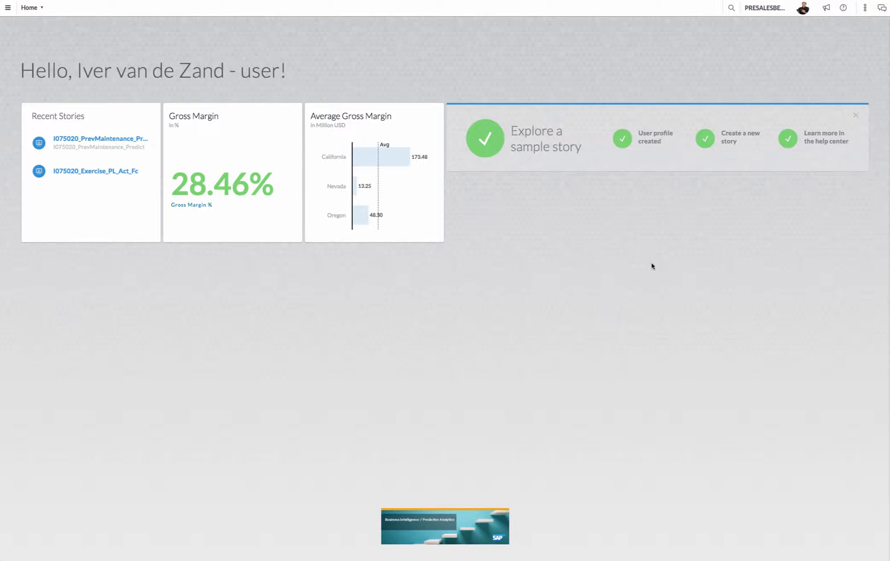
mouse_move(142, 45)
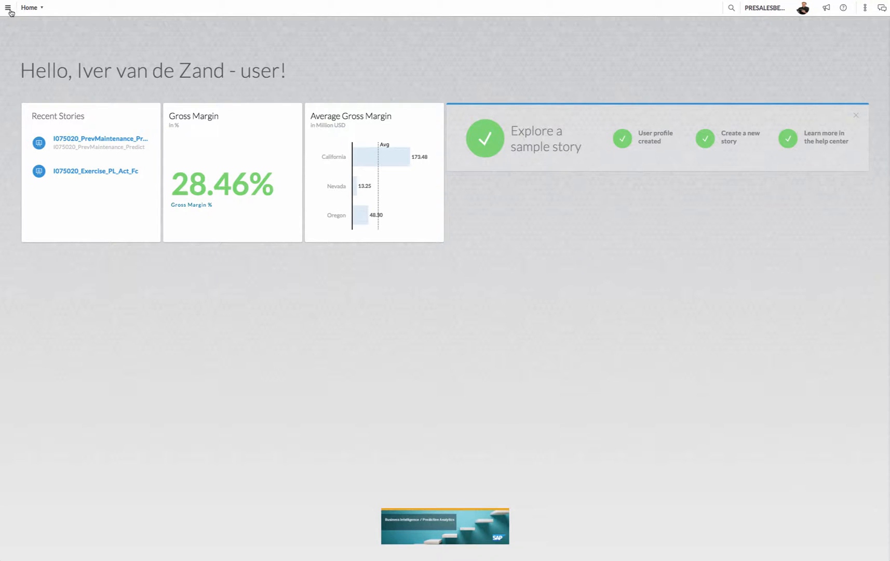
Step: Open the main navigation menu to reach the Create > Story option
click(9, 7)
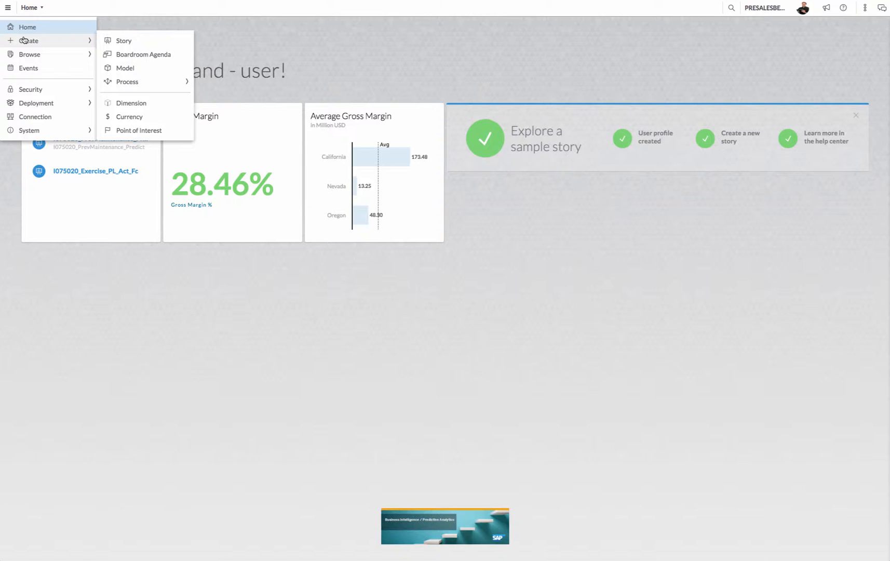
mouse_move(98, 41)
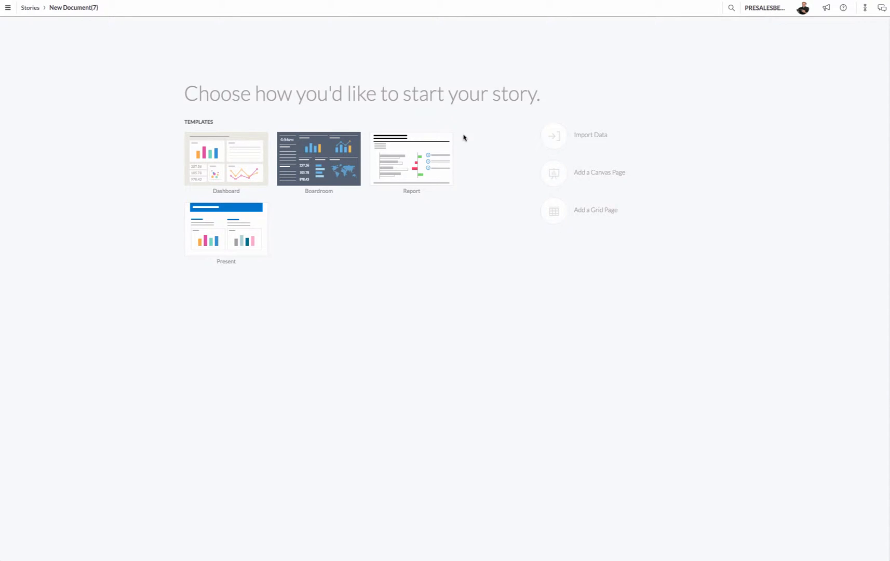
mouse_move(495, 298)
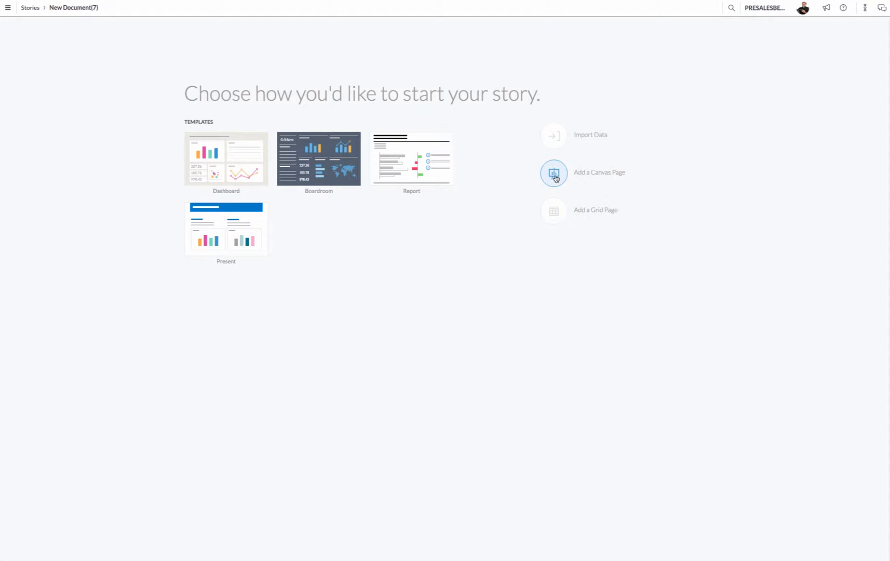
Step: Begin the new story with a blank canvas page
click(554, 174)
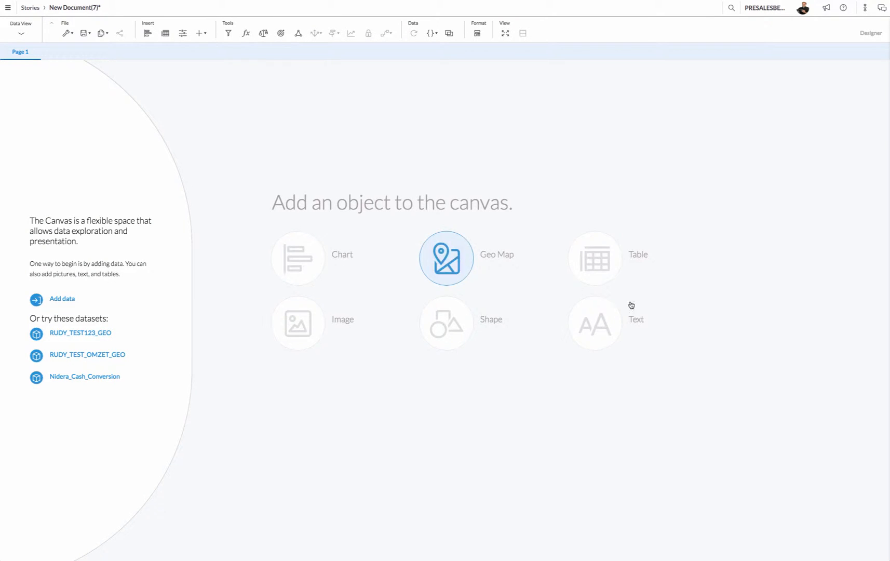
mouse_move(275, 151)
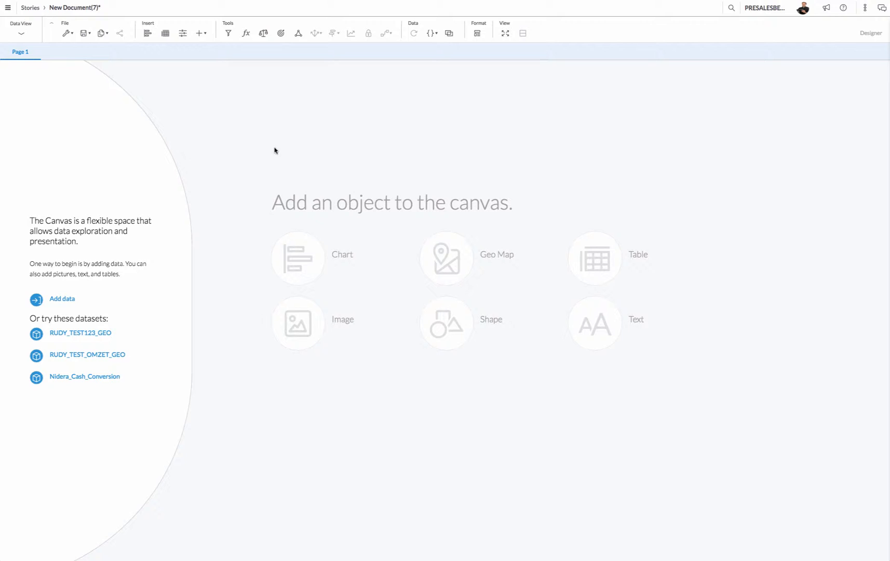
mouse_move(725, 169)
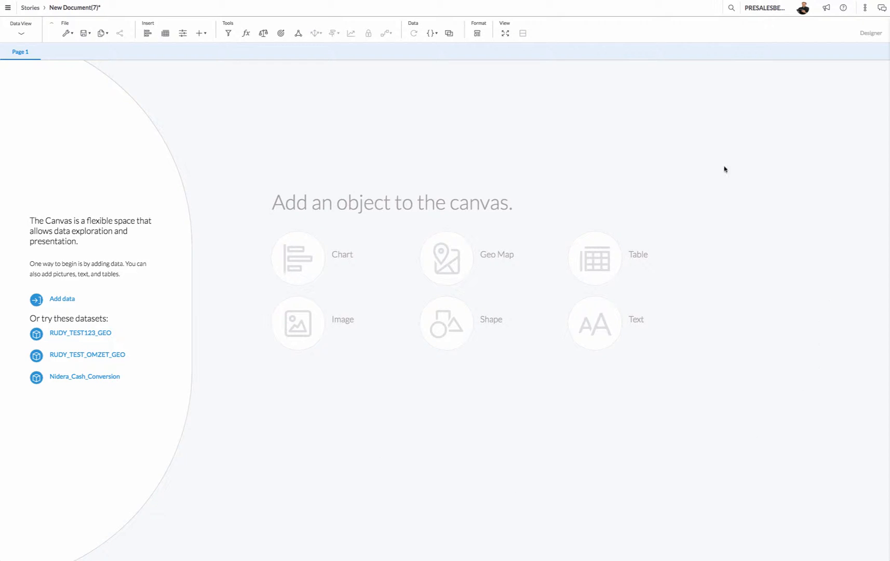
mouse_move(450, 420)
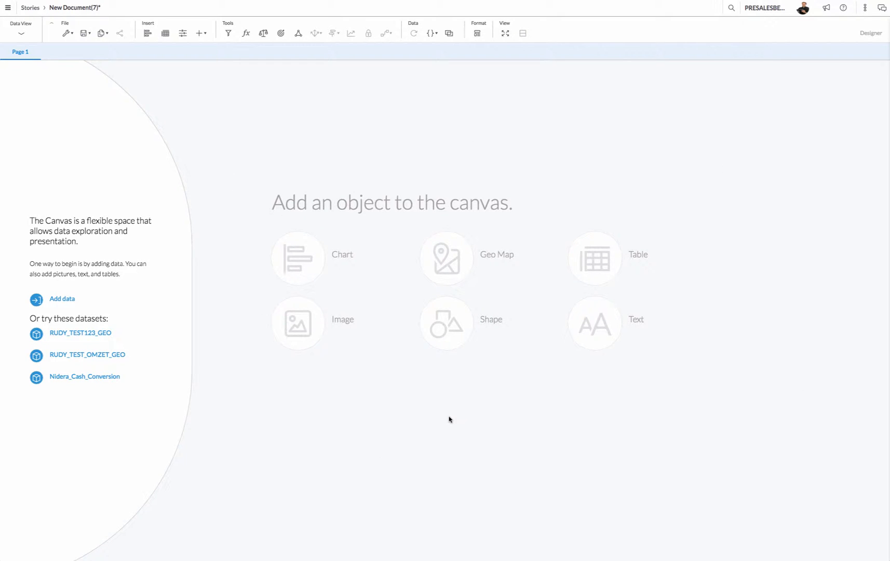
mouse_move(221, 371)
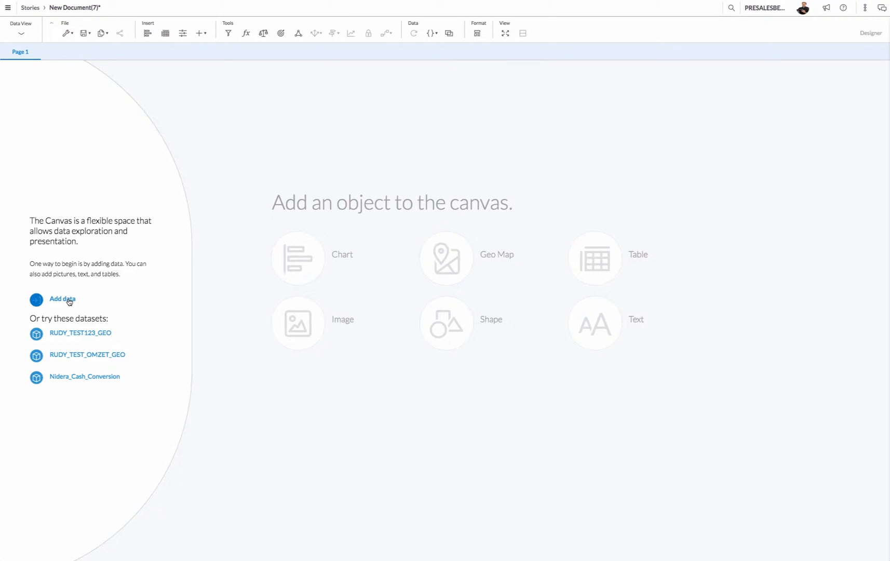
Step: Attach the existing I075020_FinancialPerformance model as the story's data source
click(61, 299)
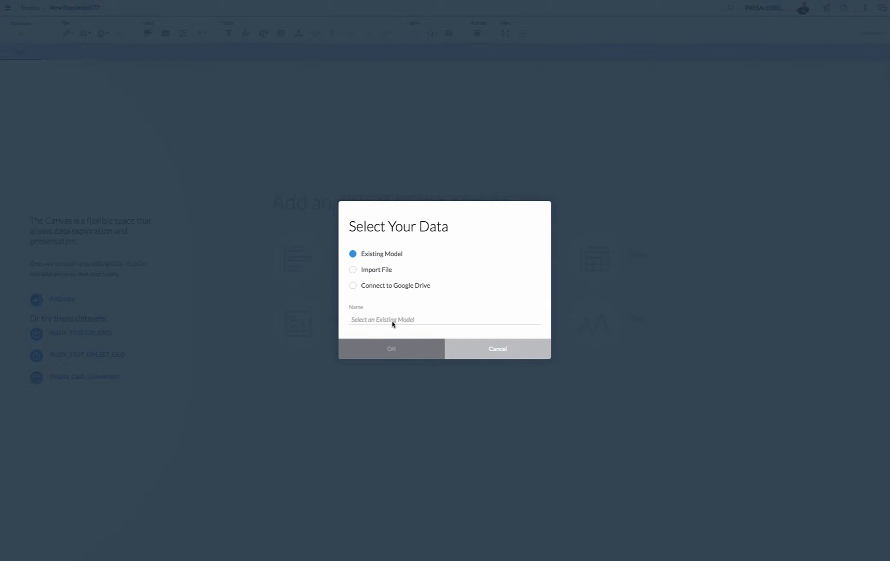
click(445, 319)
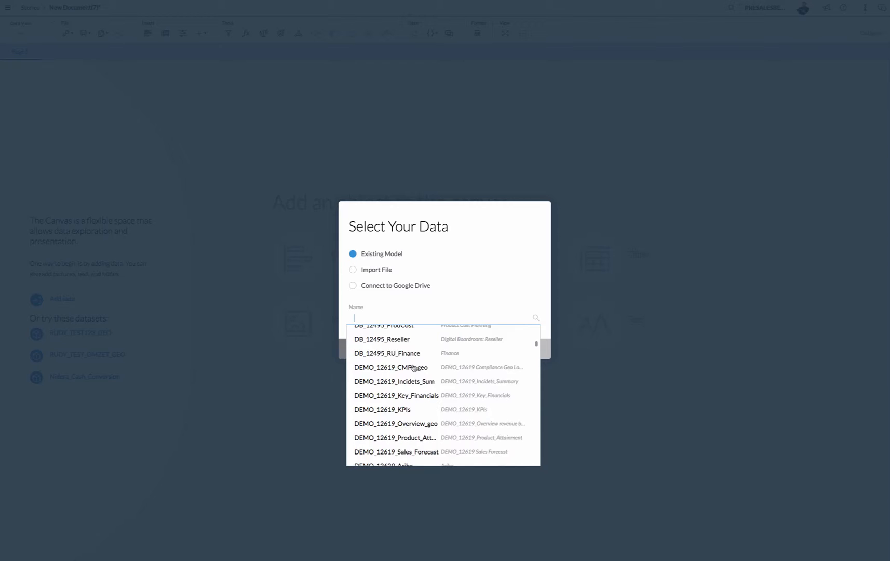
scroll(down, 3)
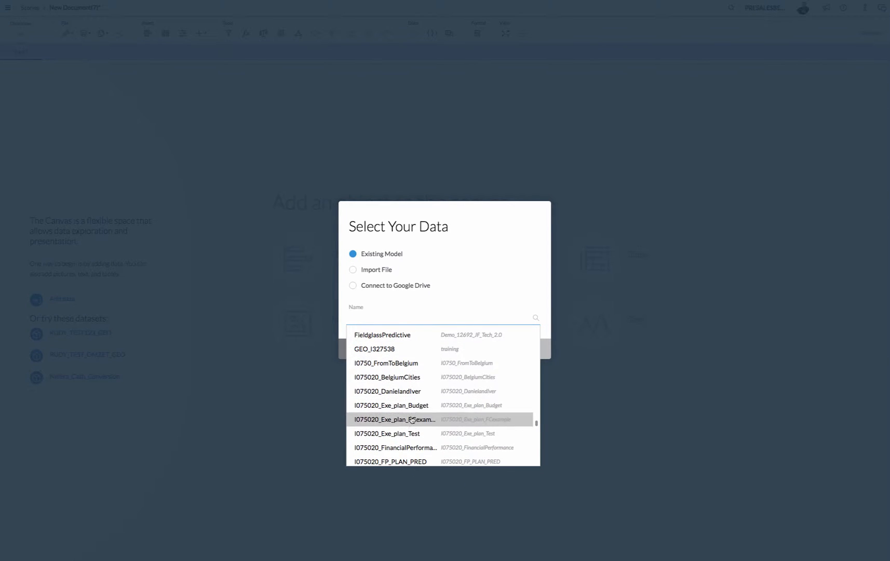
click(395, 447)
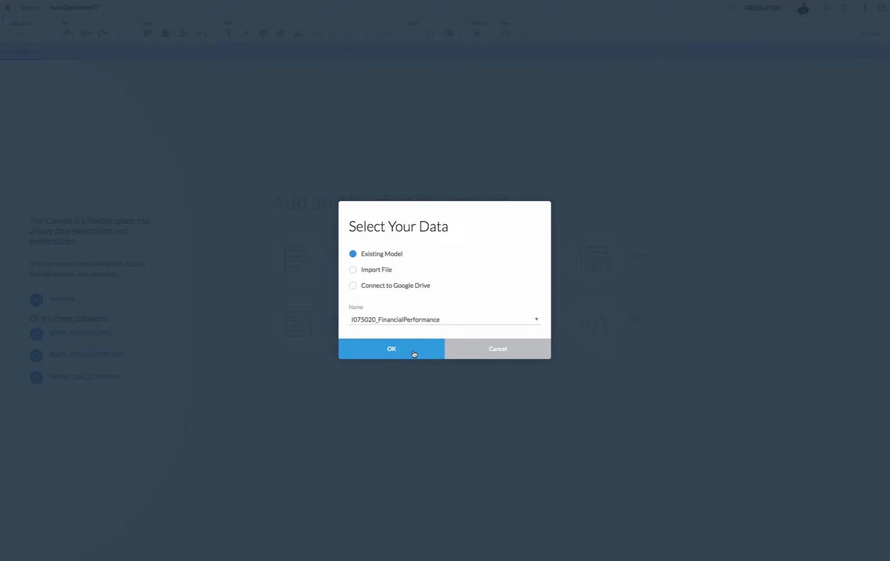
click(391, 348)
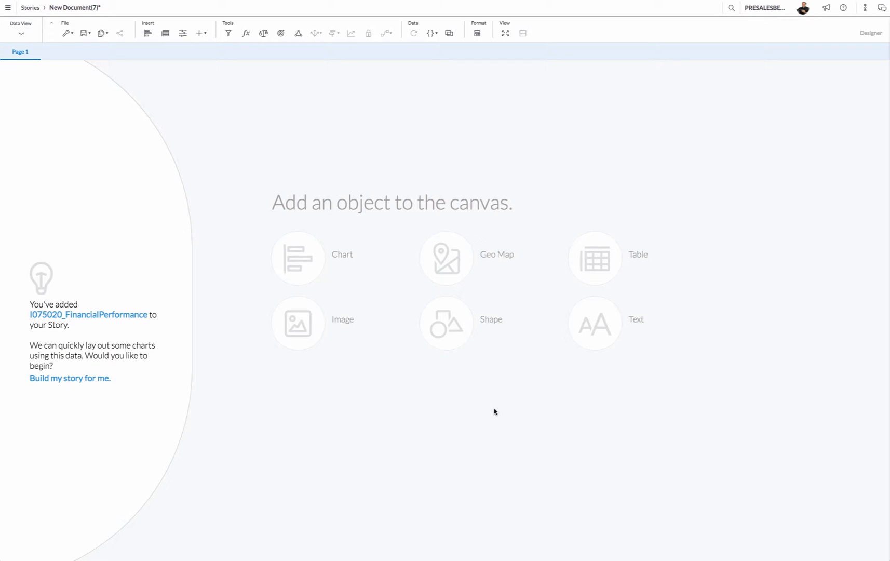
mouse_move(487, 419)
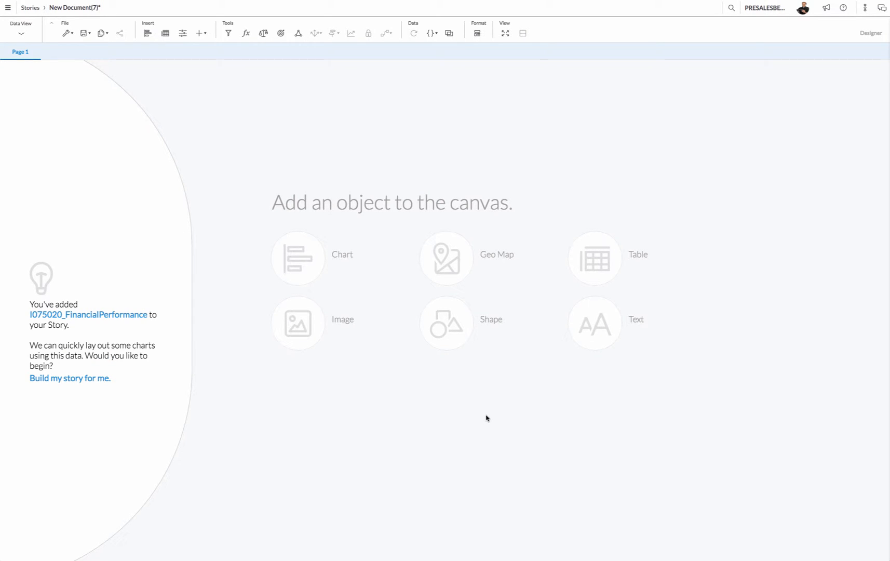
mouse_move(765, 342)
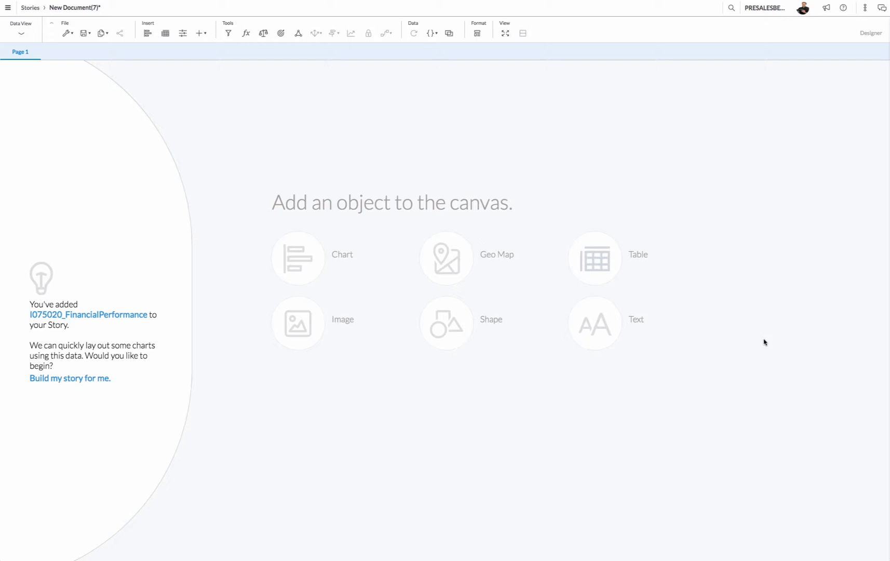
mouse_move(699, 477)
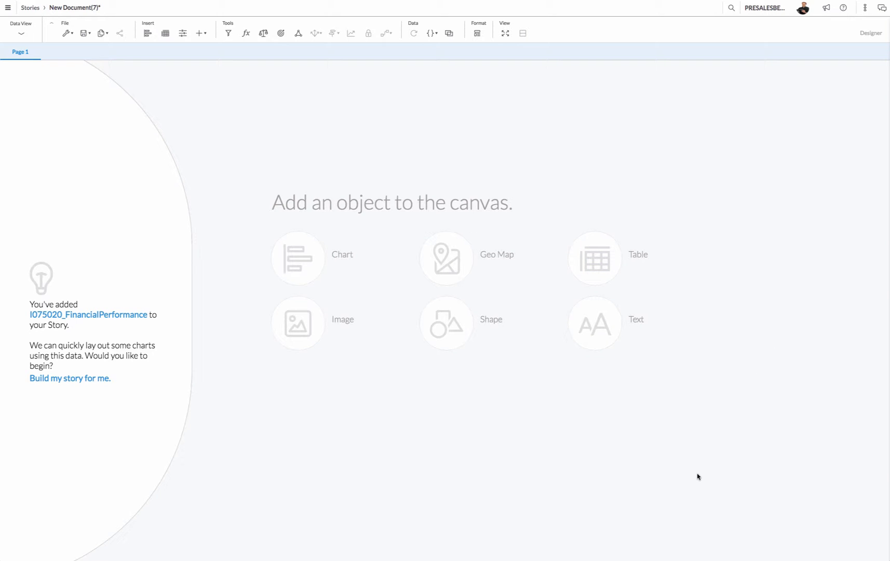
mouse_move(145, 443)
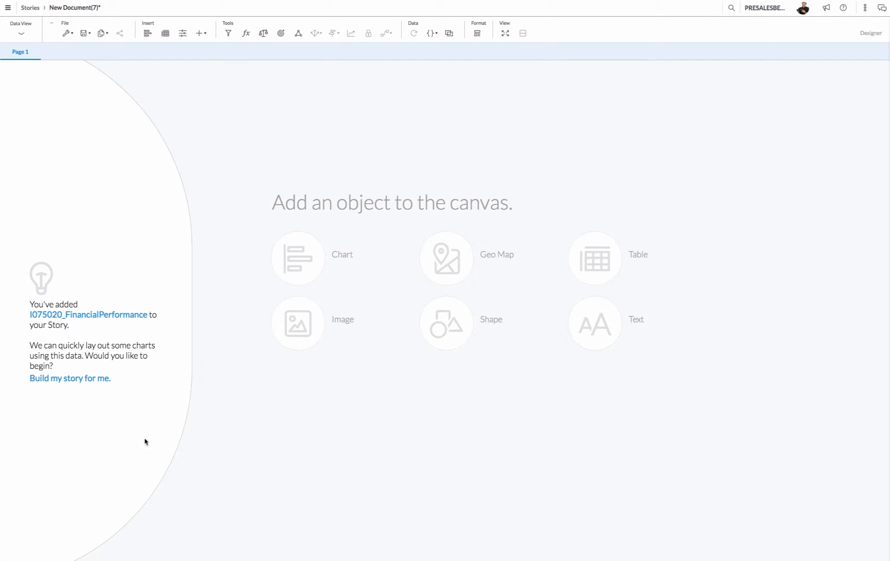
mouse_move(51, 385)
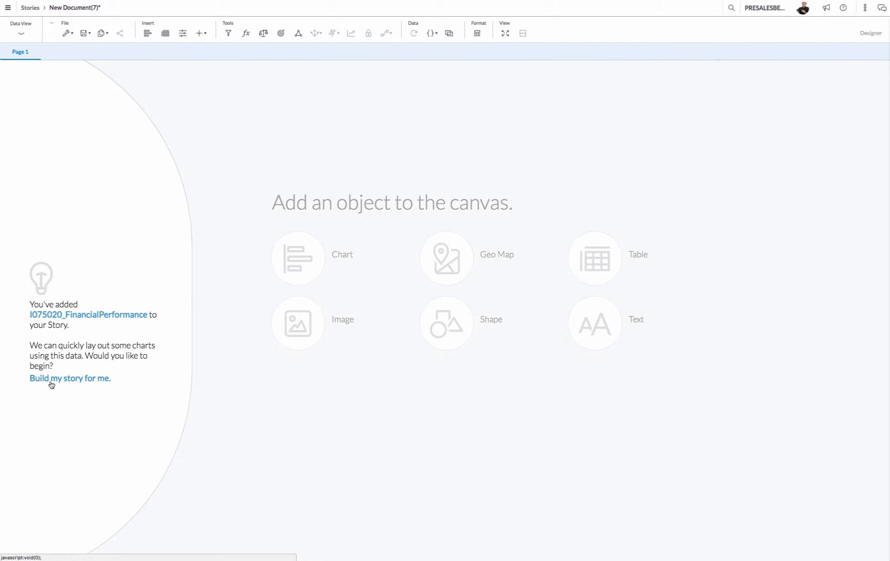
mouse_move(55, 383)
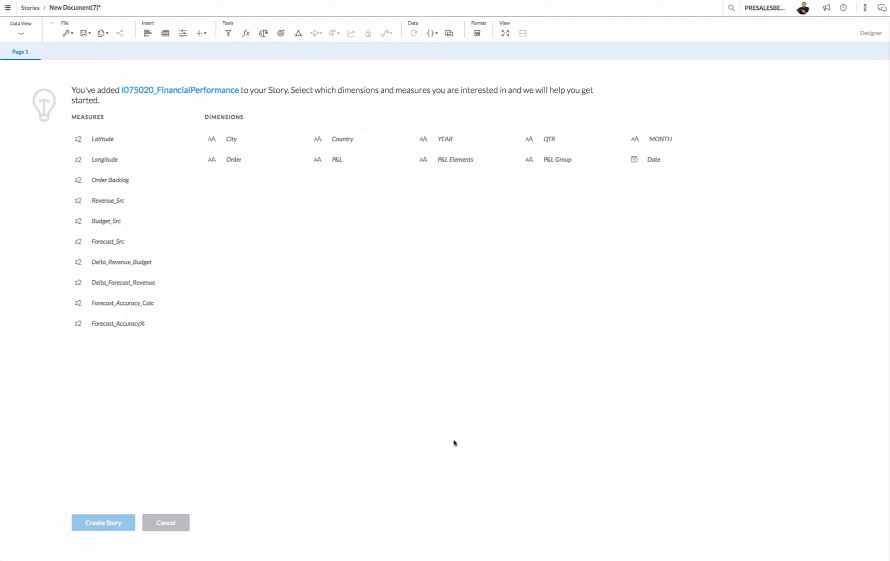
Step: Select Revenue_Src, Budget_Src, Forecast_Src, Delta_Forecast_Revenue, City, P&L Elements and P&L Group, then generate the story
click(108, 200)
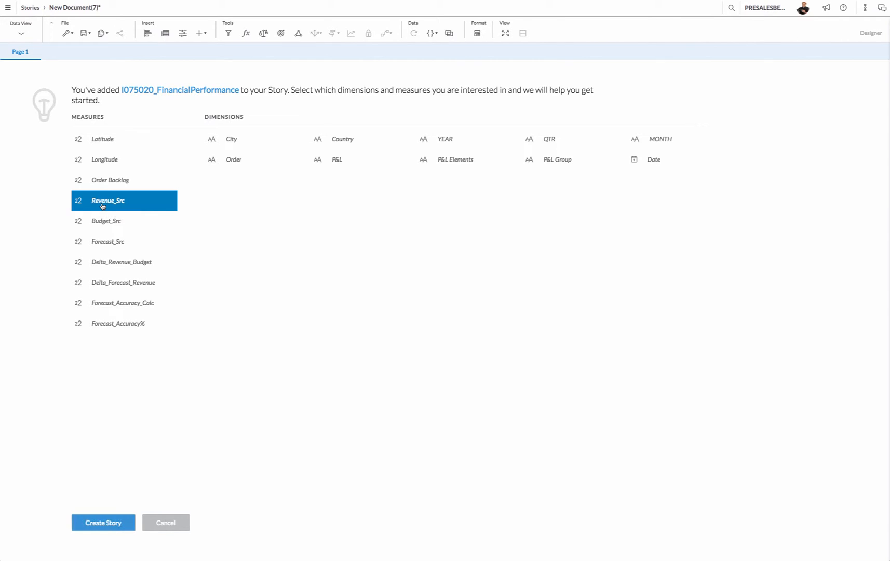
click(108, 242)
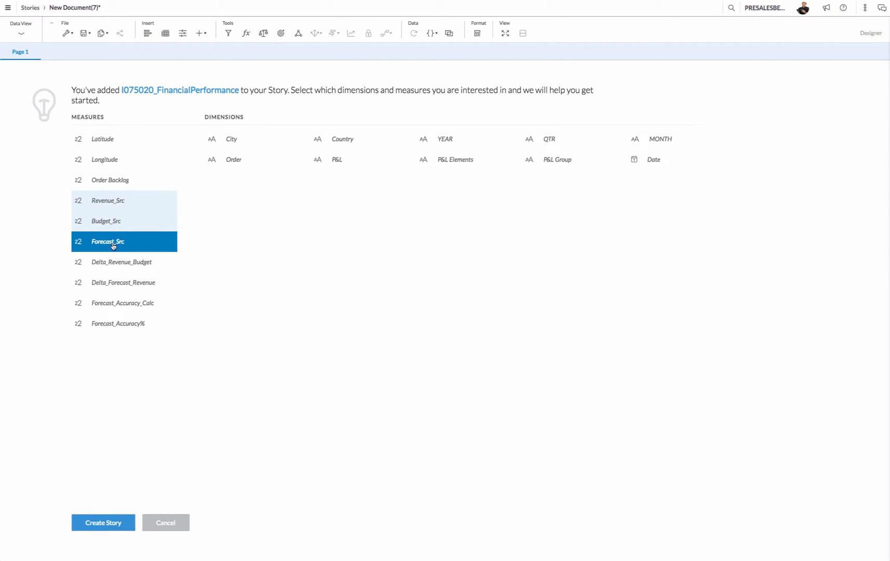
click(123, 282)
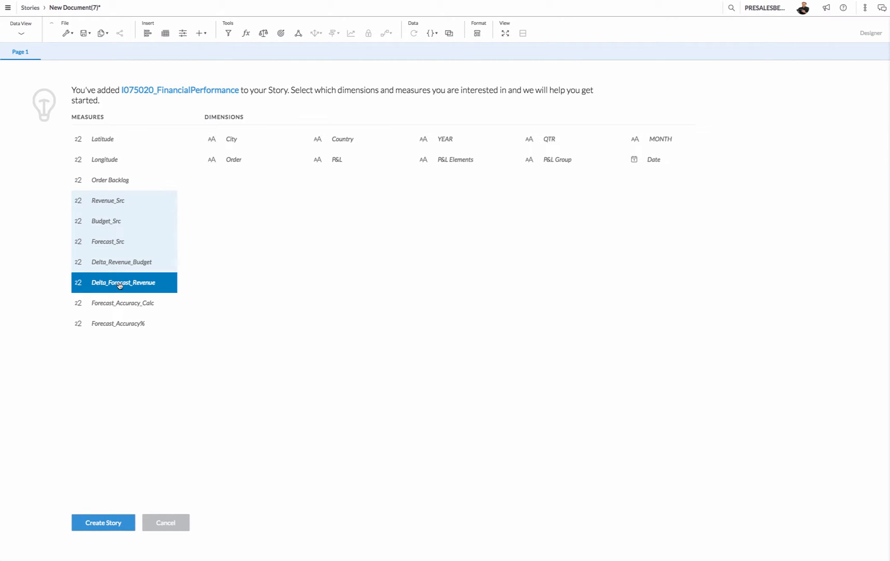
click(361, 286)
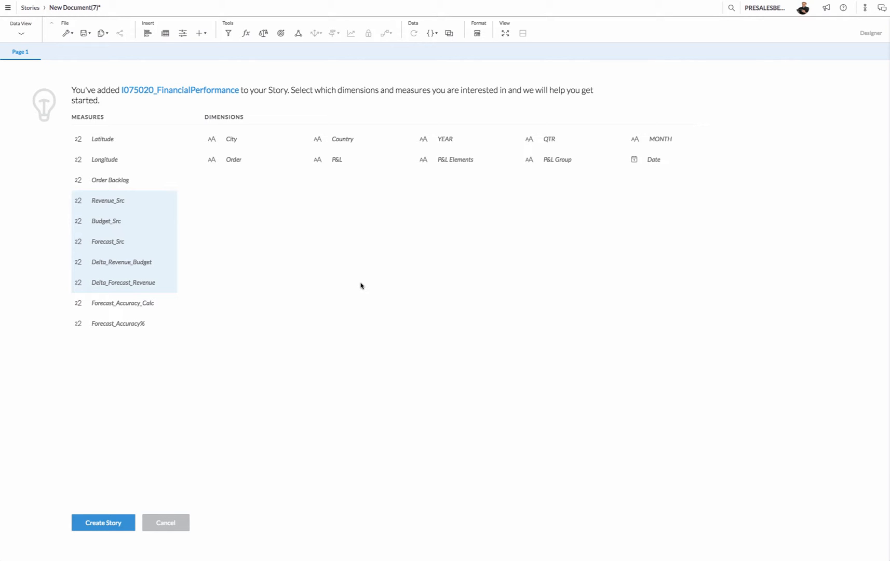
click(231, 138)
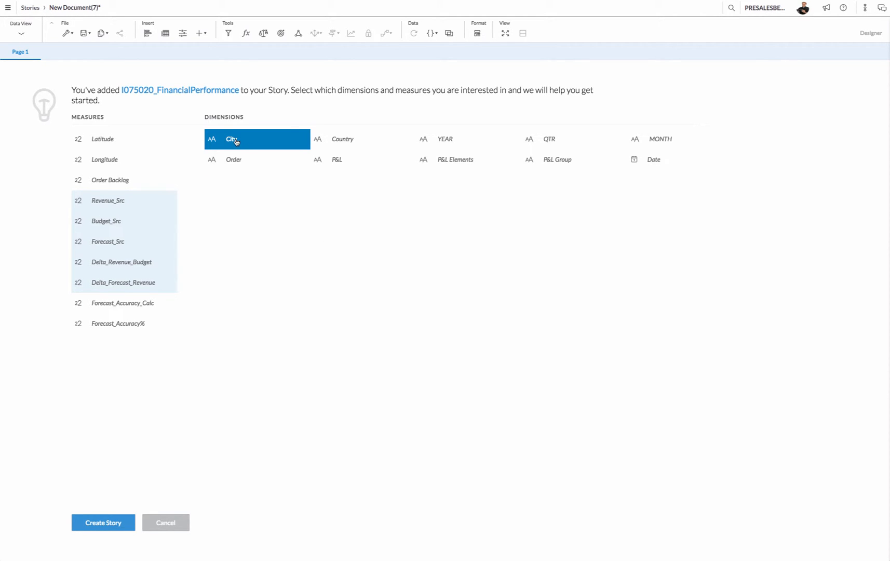
click(455, 160)
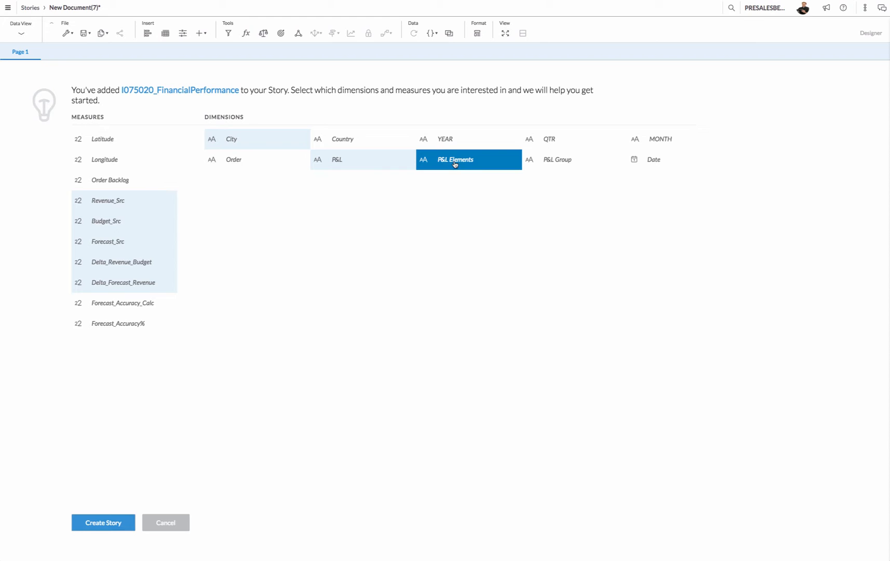
click(574, 138)
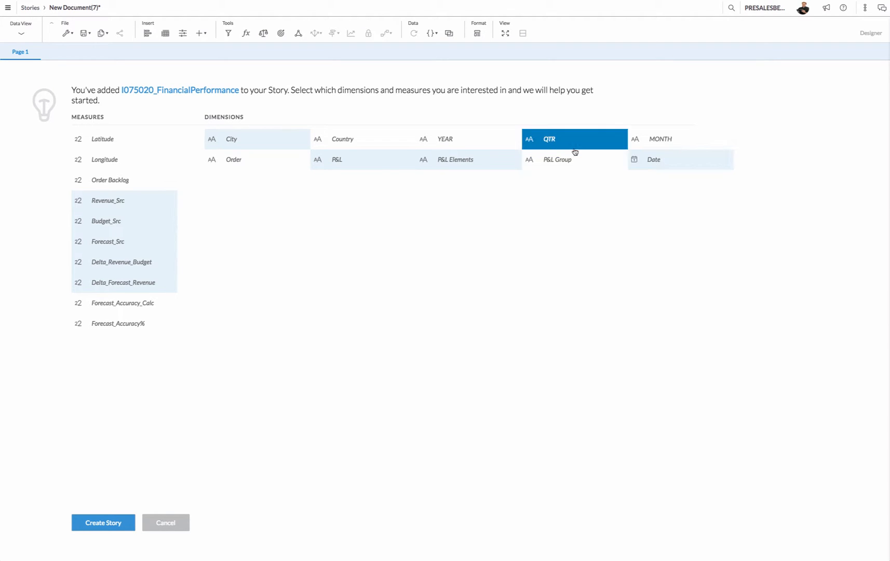
click(575, 139)
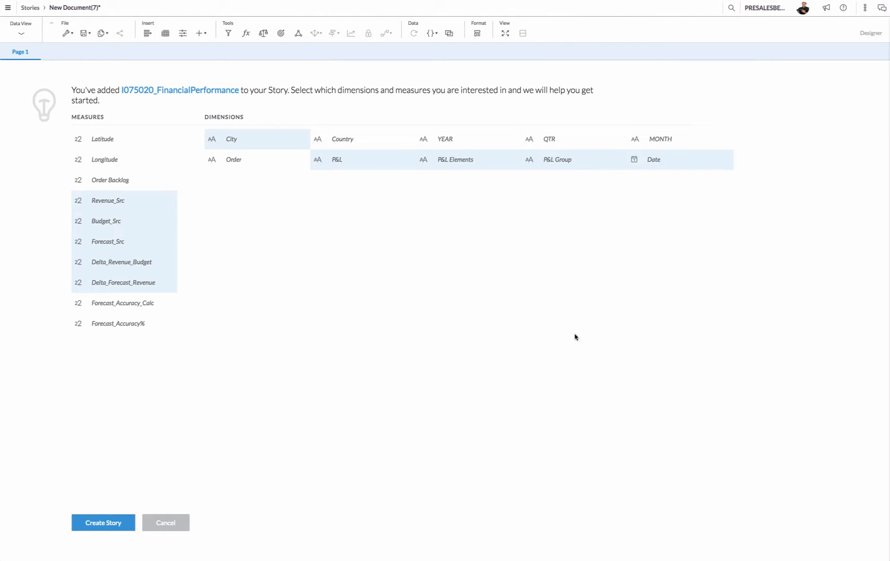
mouse_move(370, 396)
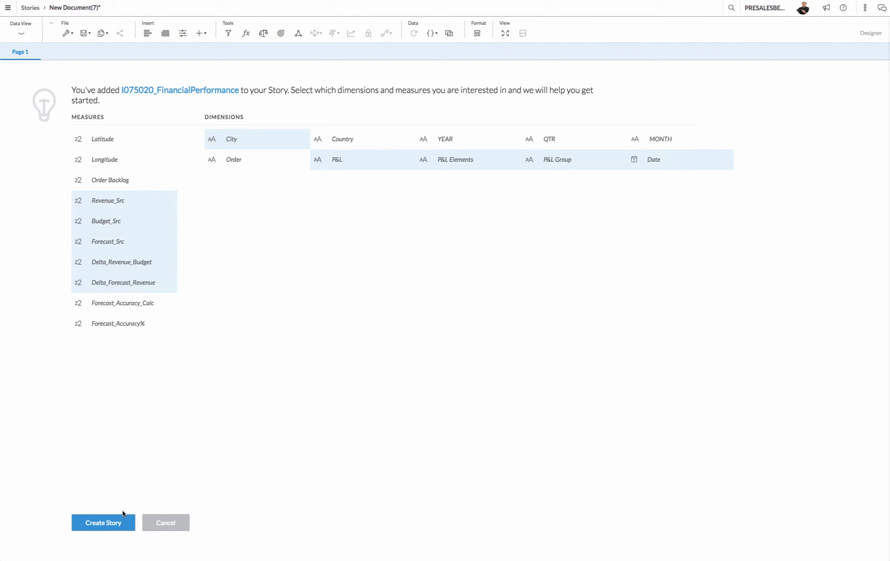
mouse_move(104, 524)
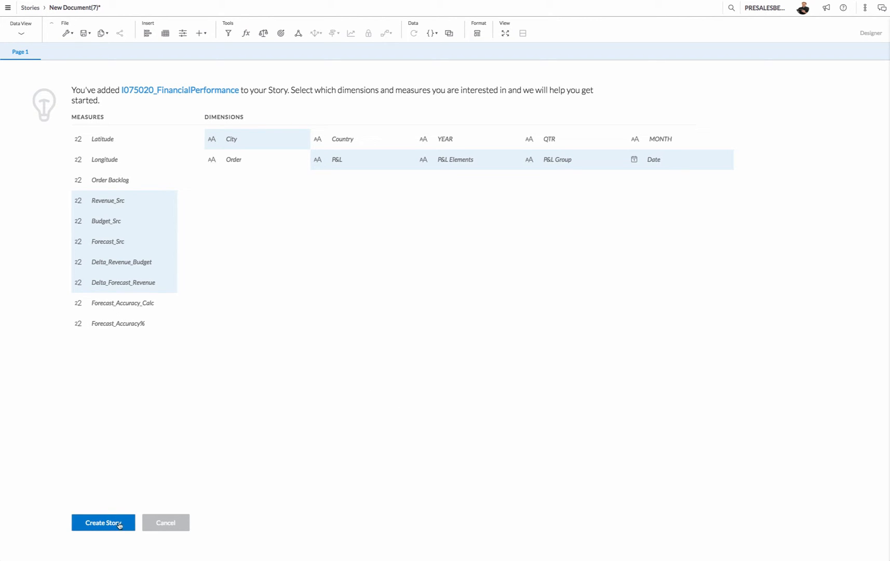
click(103, 523)
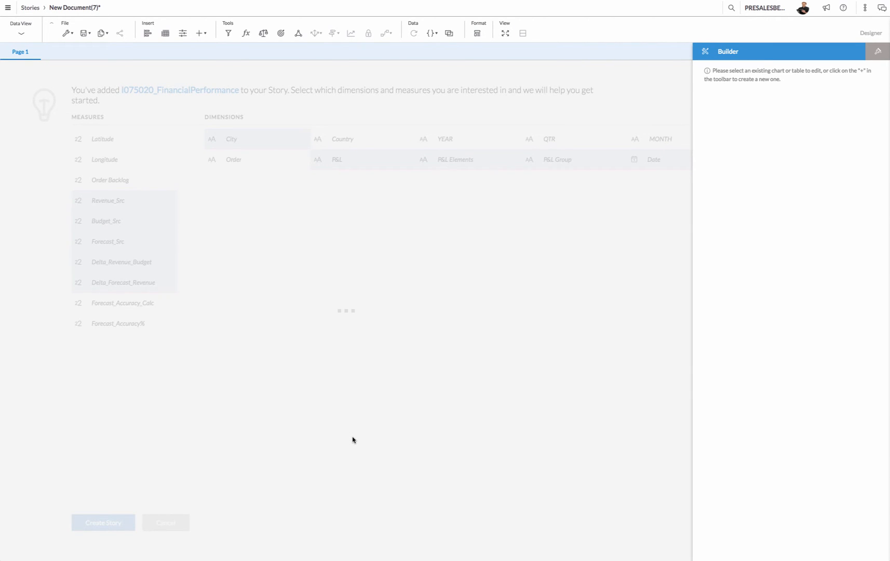
Step: Move the 'per P&L Elements' chart to the top-left corner of the canvas
click(103, 523)
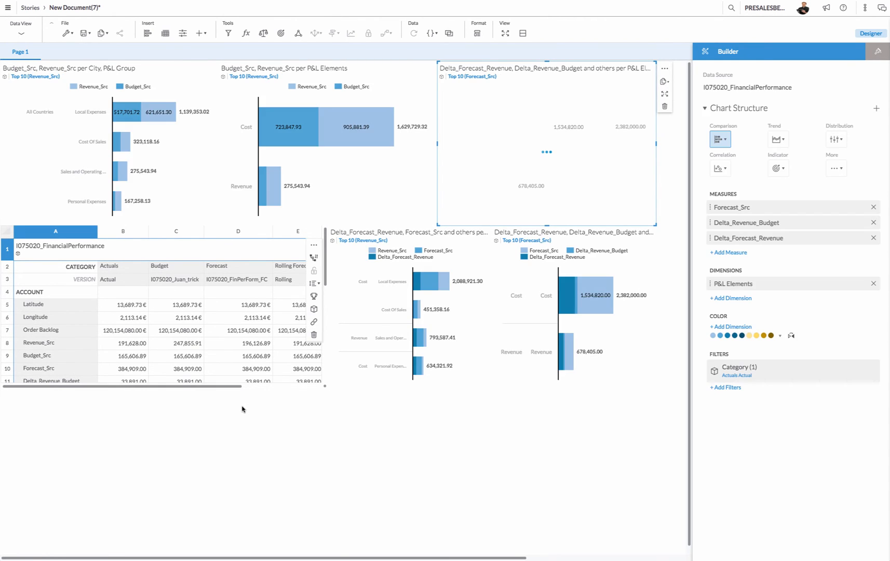
mouse_move(313, 137)
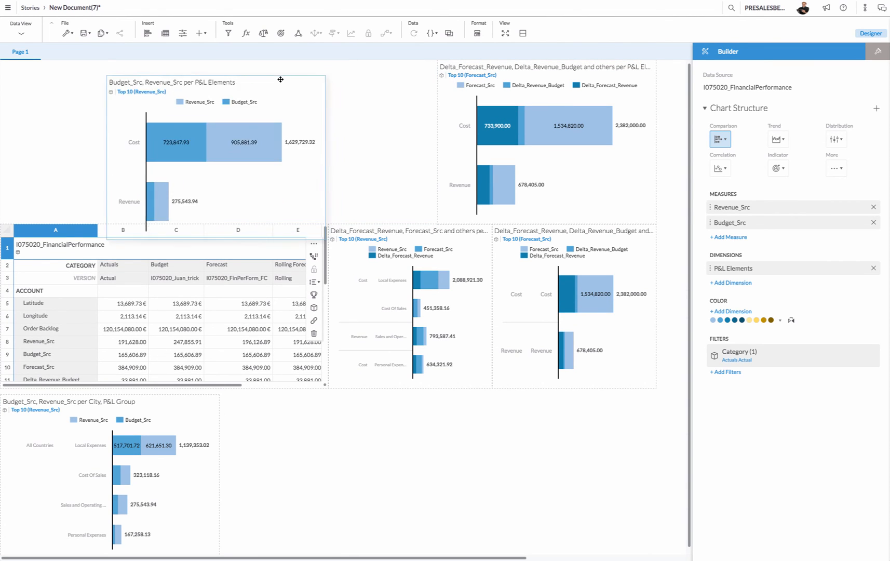
drag(280, 79, 198, 62)
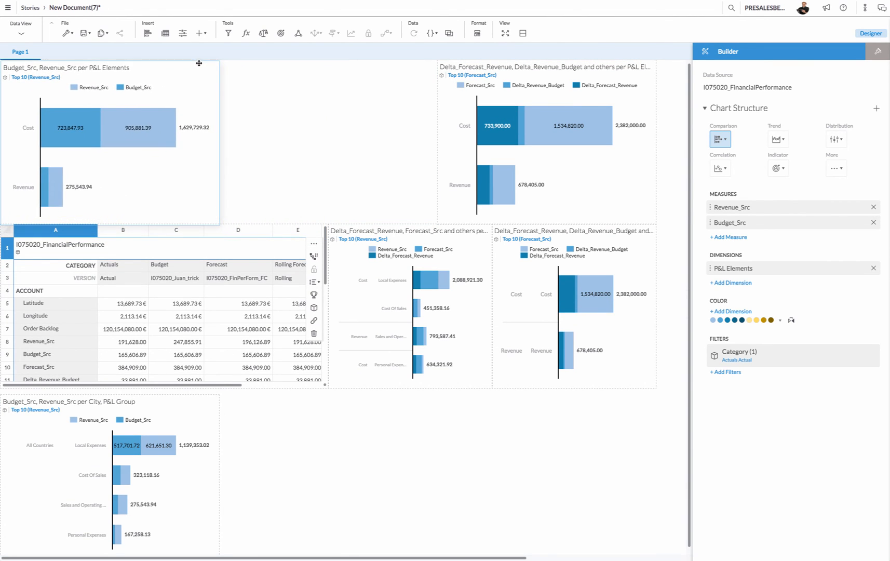
click(114, 142)
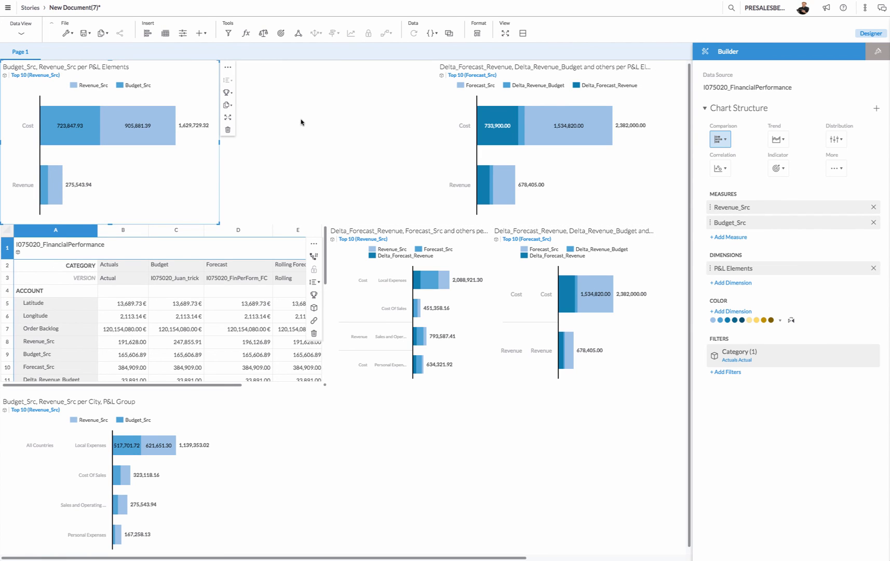